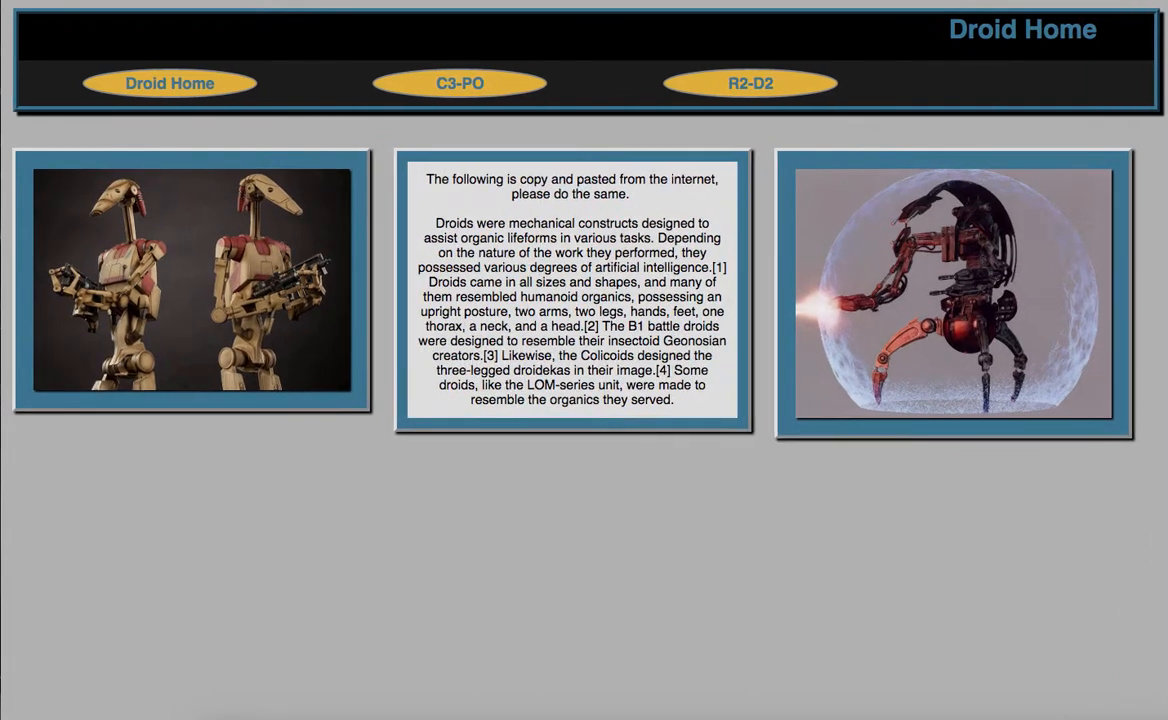
{"action": "mouse_move", "coordinate": [376, 452]}
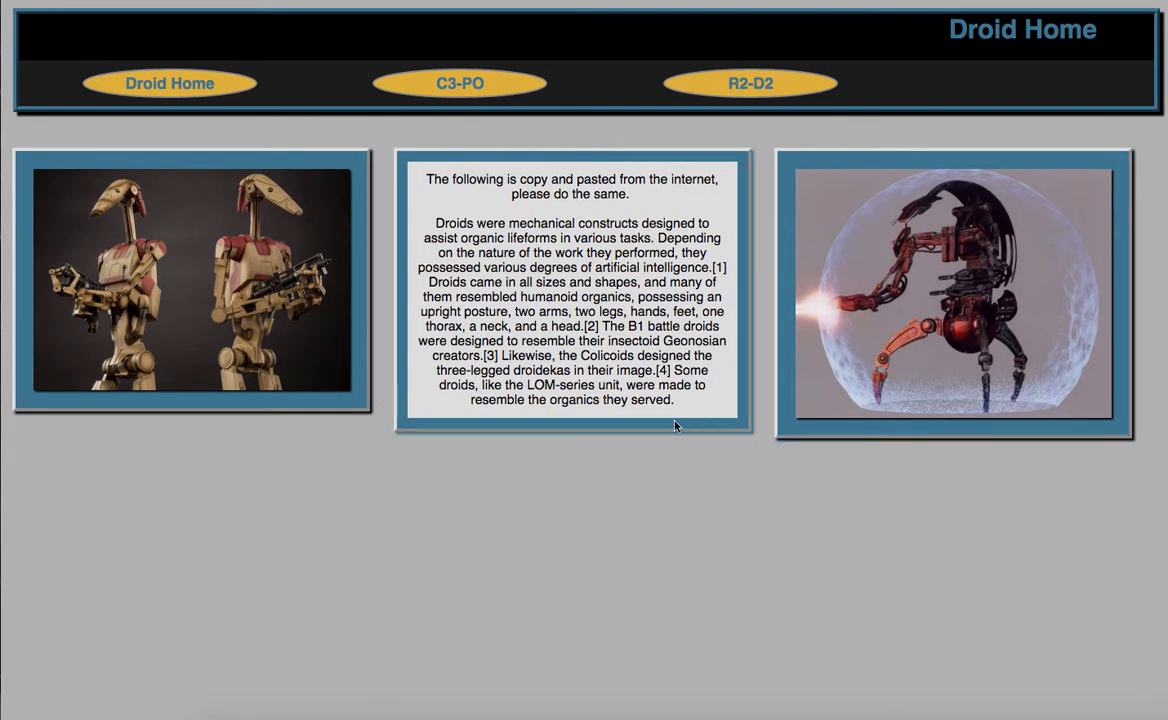
{"action": "mouse_move", "coordinate": [408, 418]}
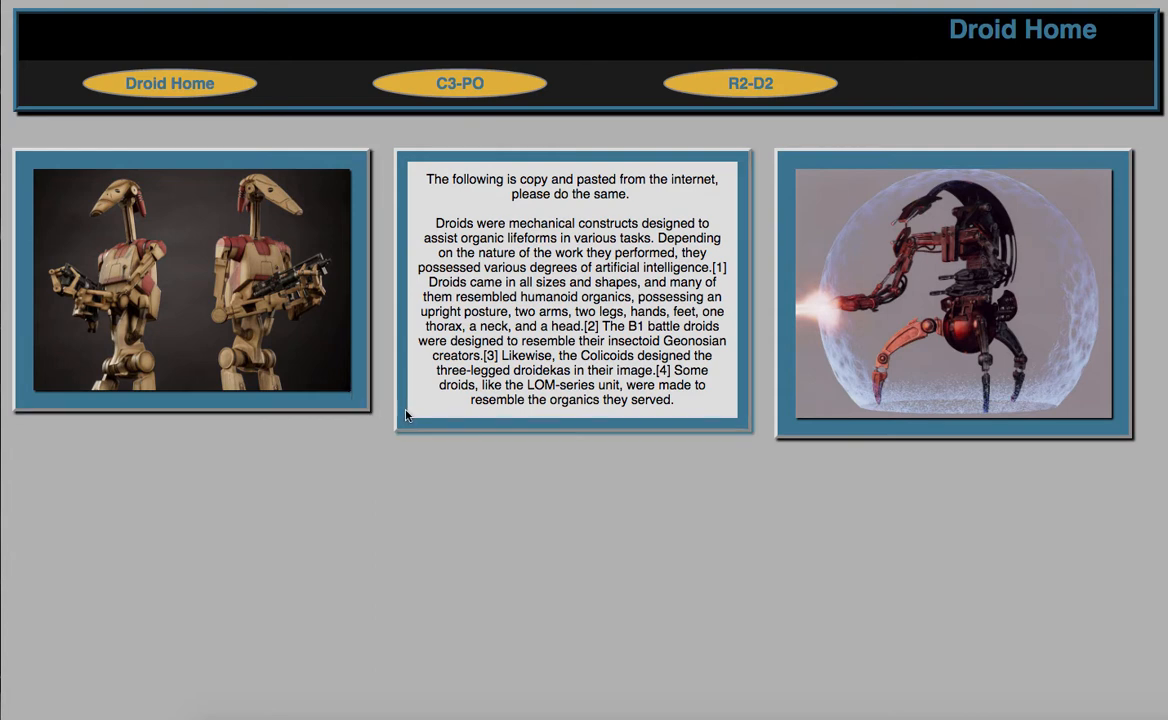
{"action": "mouse_move", "coordinate": [756, 432]}
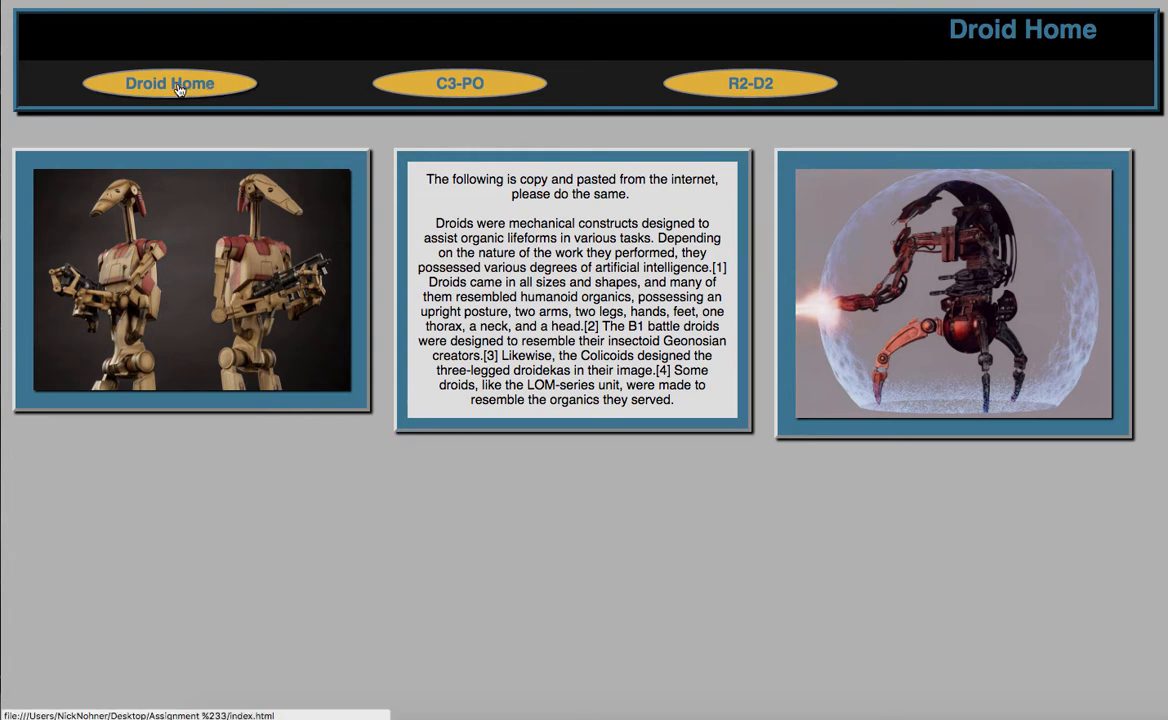
Step: Browse between the Droid Home, C-3PO and R2-D2 pages using the navigation bar
{"action": "left_click", "coordinate": [460, 84]}
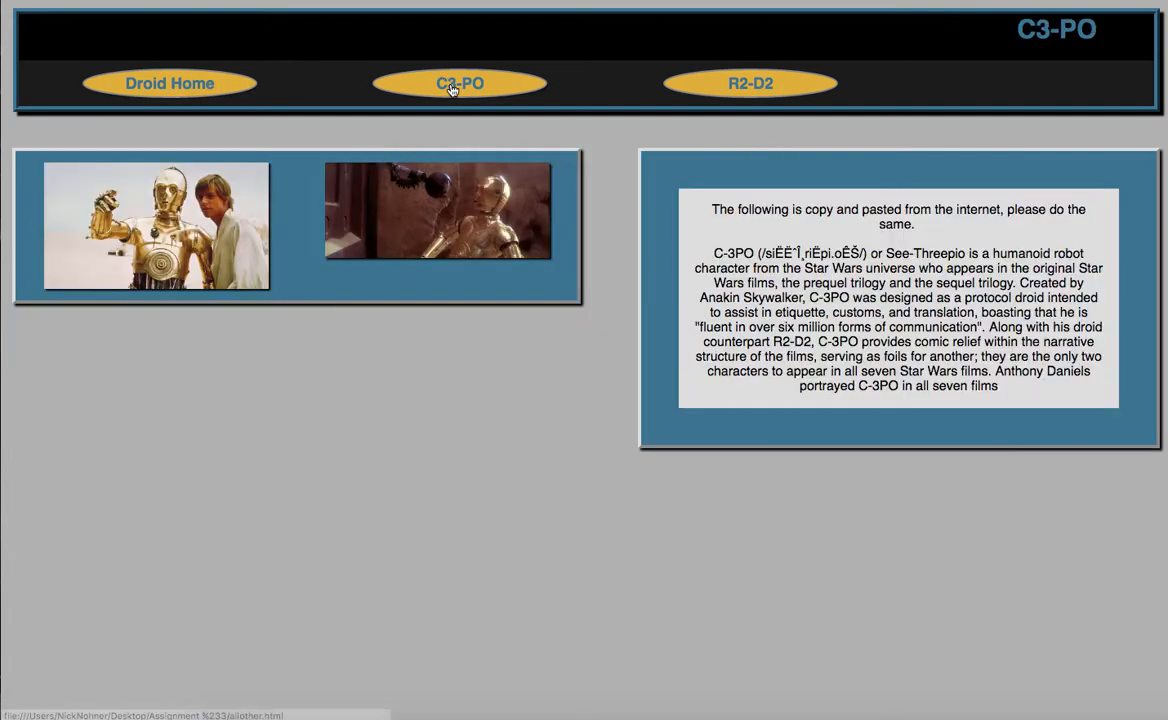
{"action": "left_click", "coordinate": [168, 84]}
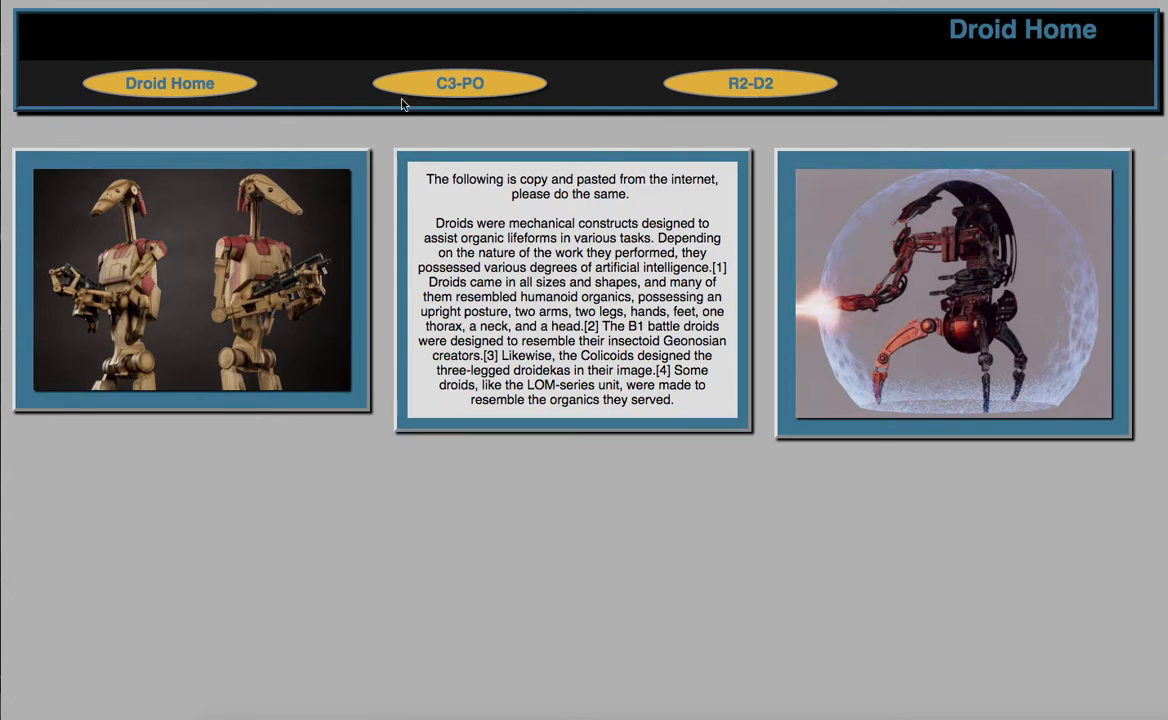
{"action": "left_click", "coordinate": [460, 84]}
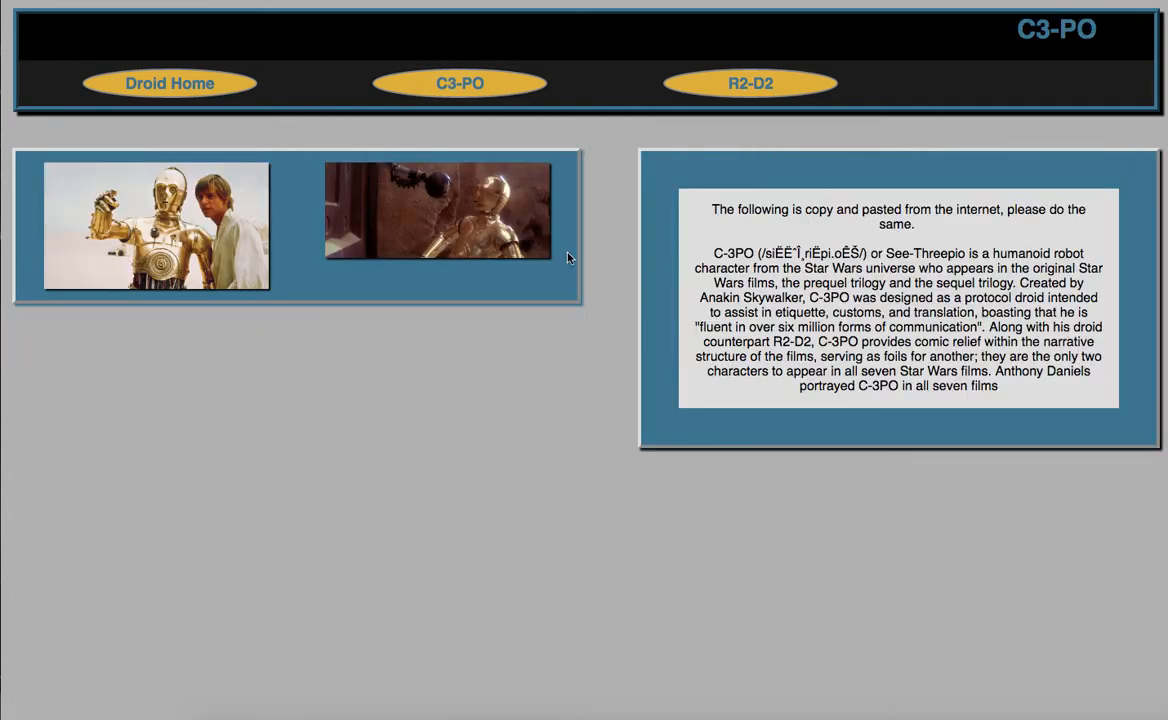
{"action": "mouse_move", "coordinate": [636, 264]}
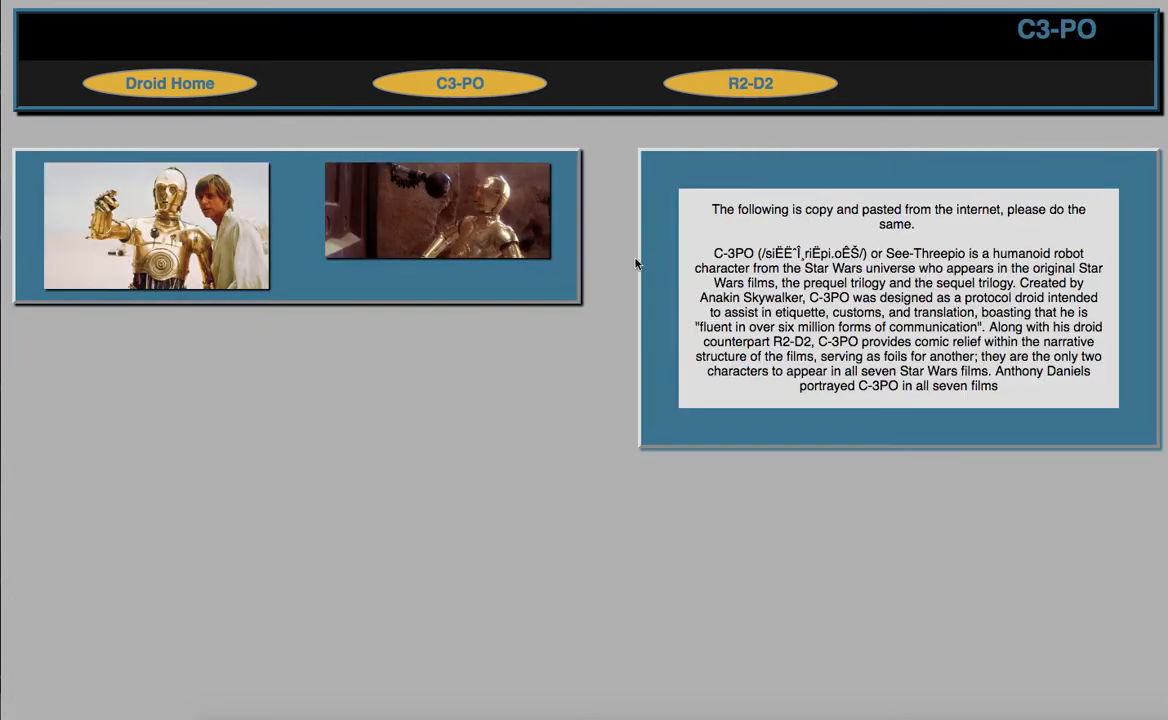
{"action": "left_click", "coordinate": [750, 84]}
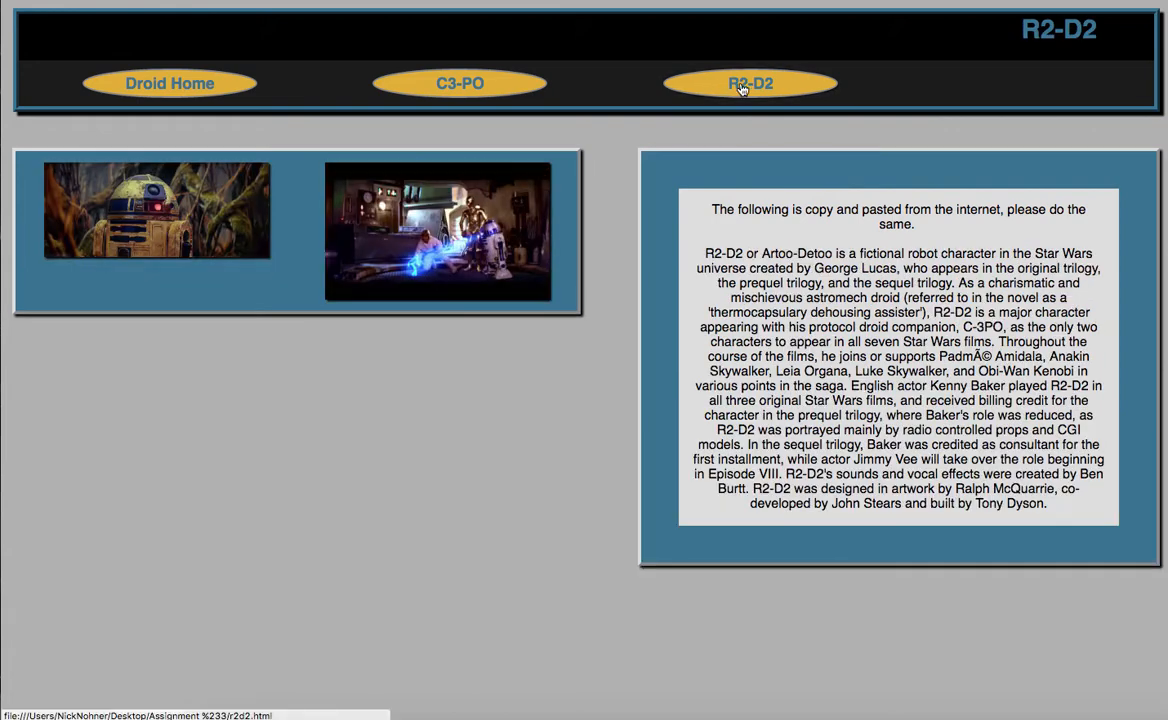
{"action": "left_click", "coordinate": [460, 84]}
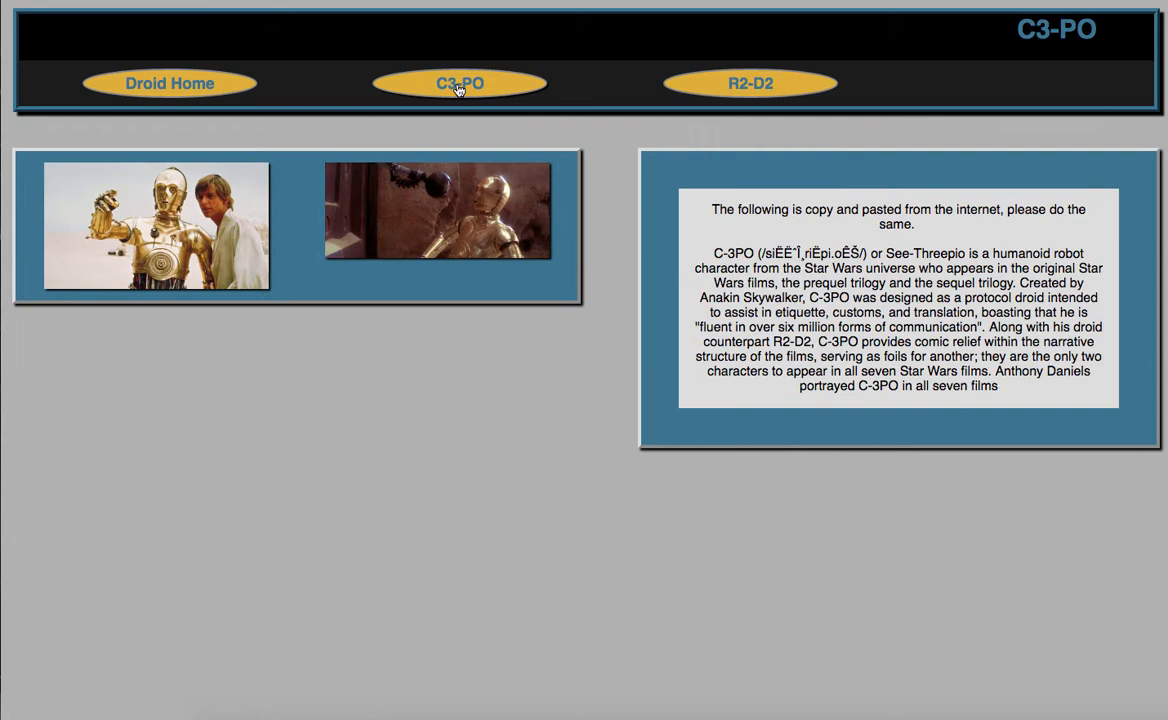
{"action": "mouse_move", "coordinate": [500, 86]}
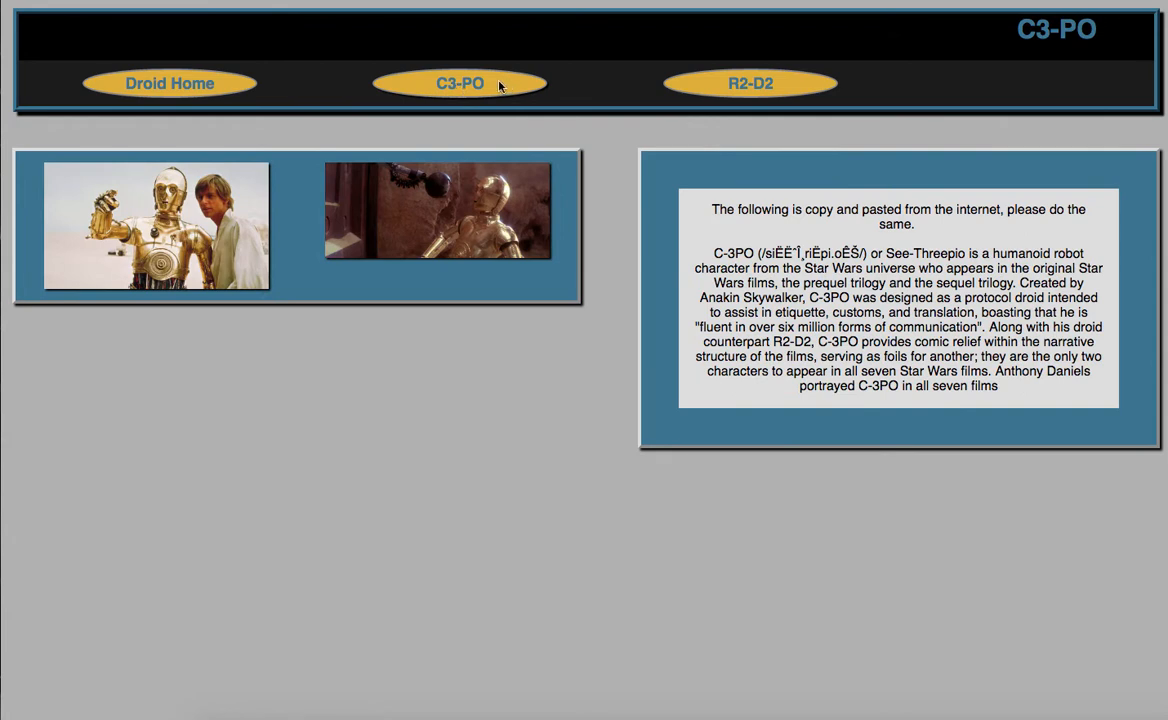
Step: Select the C-3PO description text, return to Droid Home and narrow the window into the mobile layout
{"action": "left_click_drag", "start_coordinate": [712, 210], "coordinate": [872, 318]}
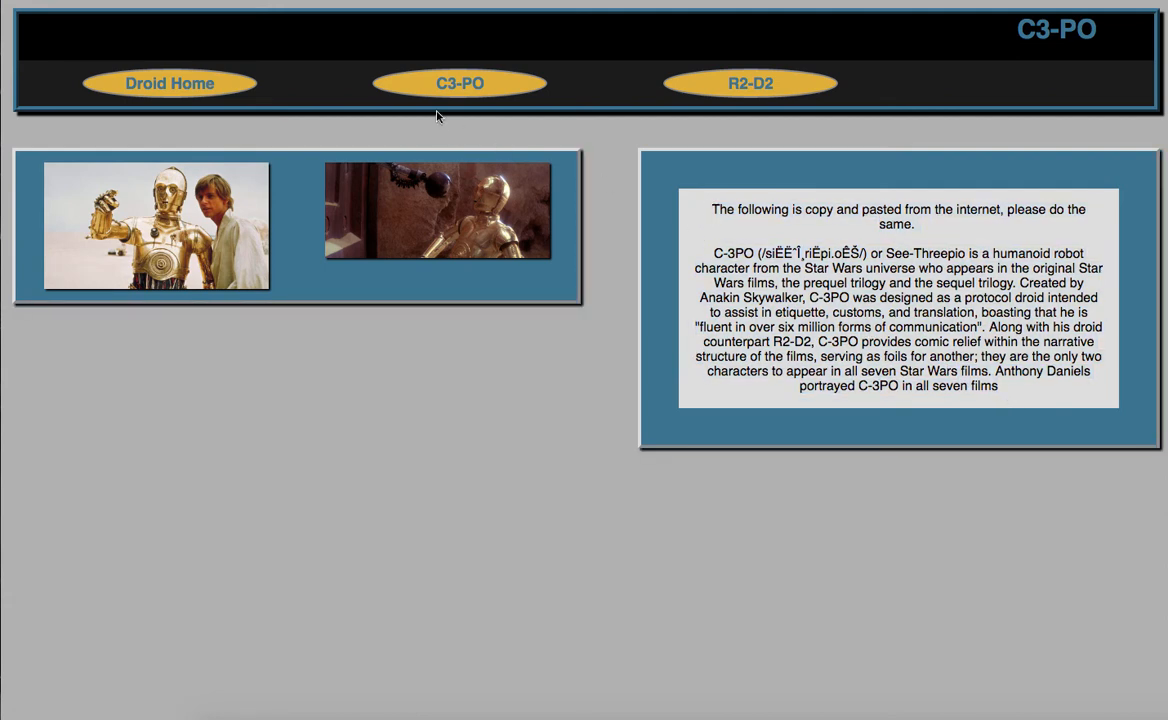
{"action": "left_click_drag", "start_coordinate": [712, 252], "coordinate": [998, 384]}
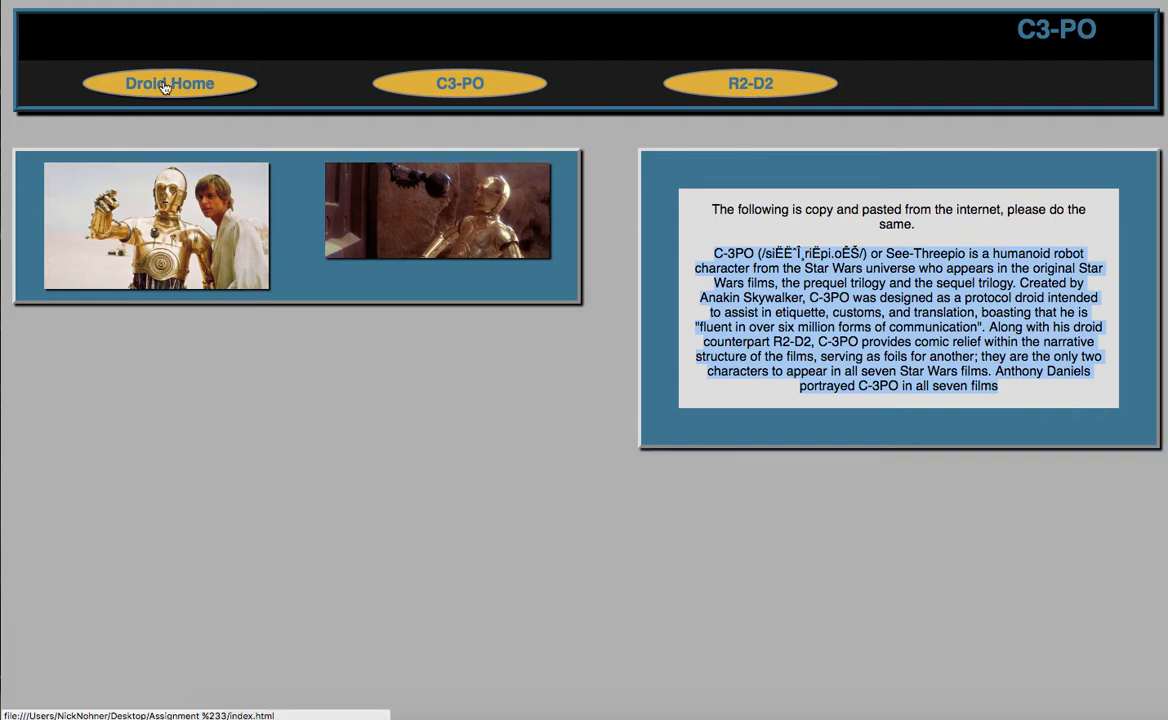
{"action": "left_click", "coordinate": [168, 84]}
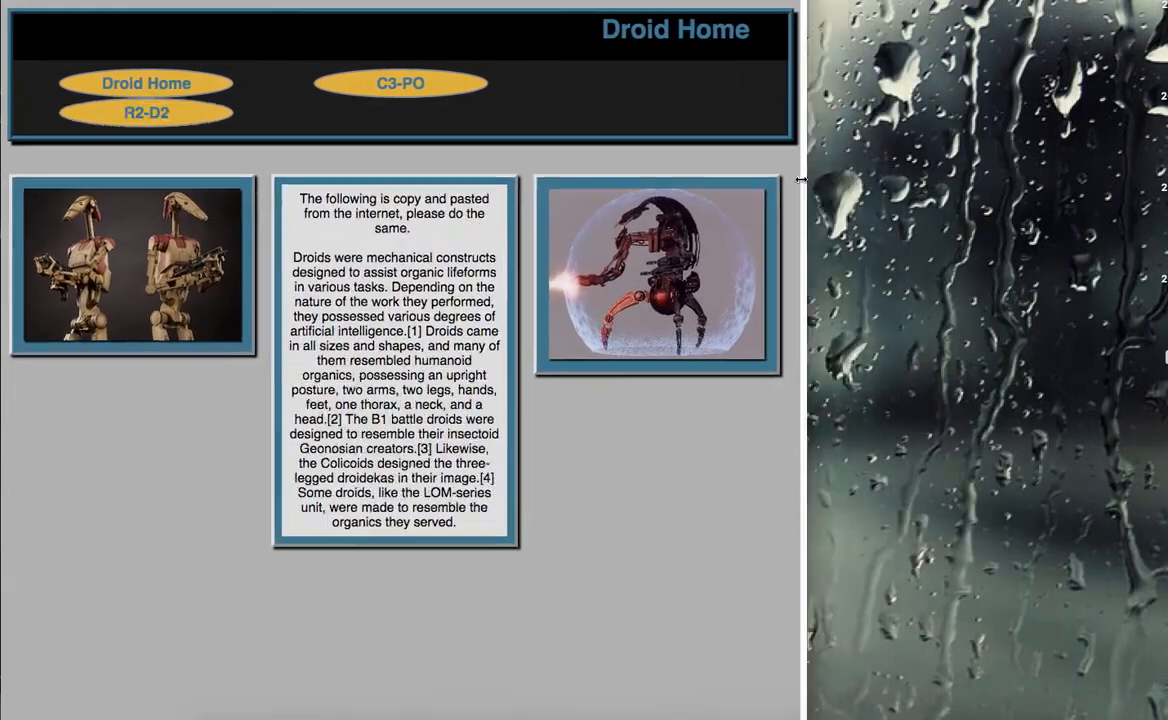
{"action": "left_click_drag", "start_coordinate": [800, 180], "coordinate": [556, 160]}
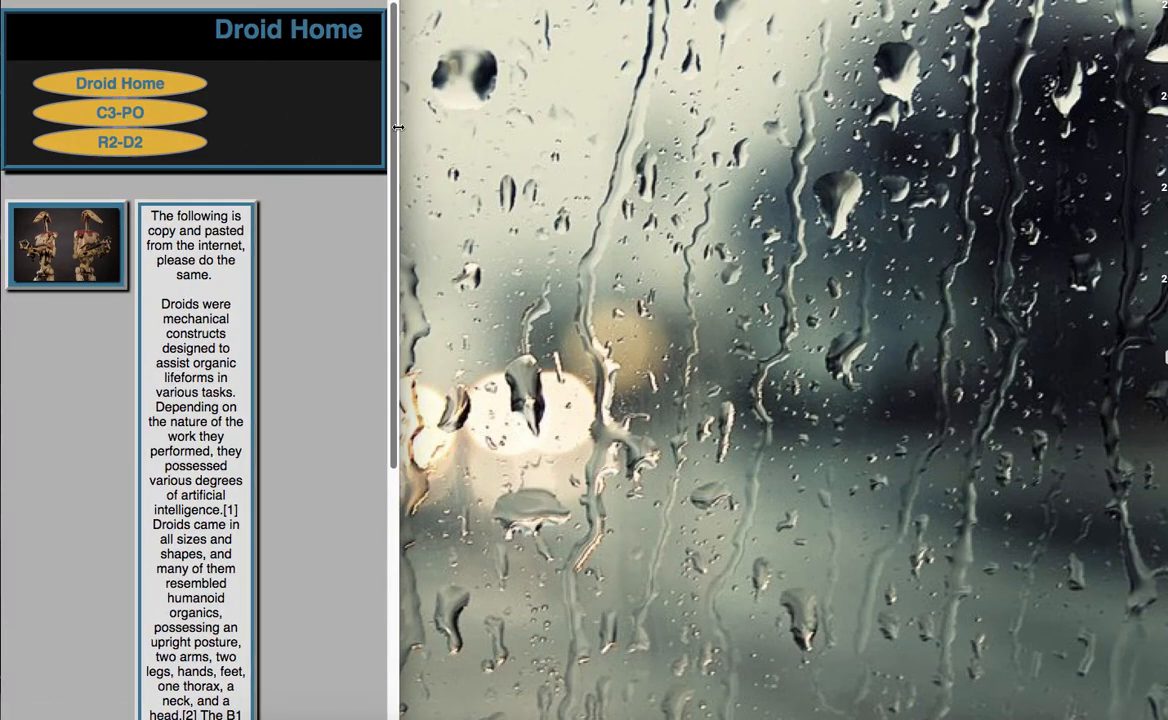
Step: Show the R2-D2 page with its photos and text stacked in one column
{"action": "left_click", "coordinate": [120, 140]}
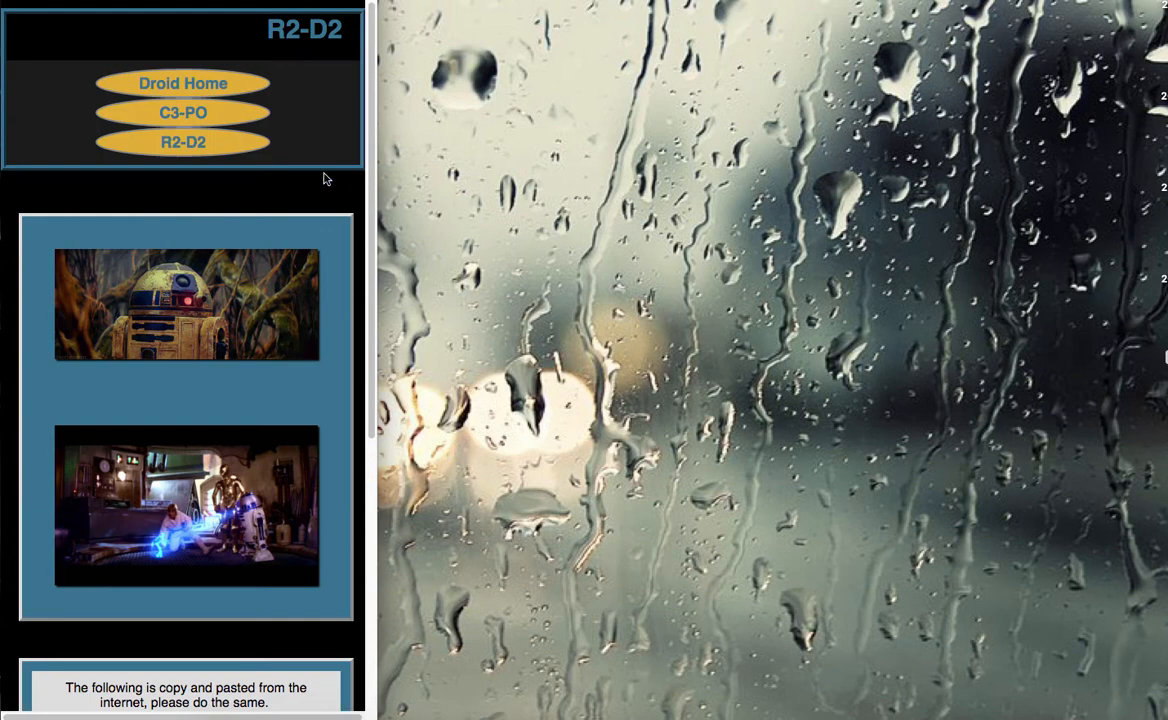